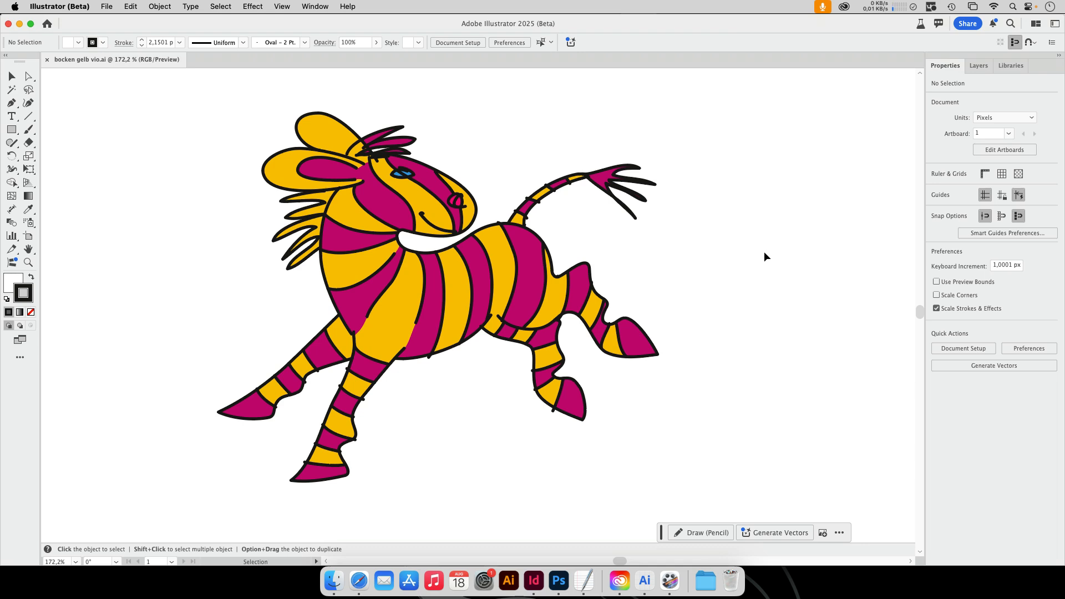
{"action": "mouse_move", "coordinate": [729, 277]}
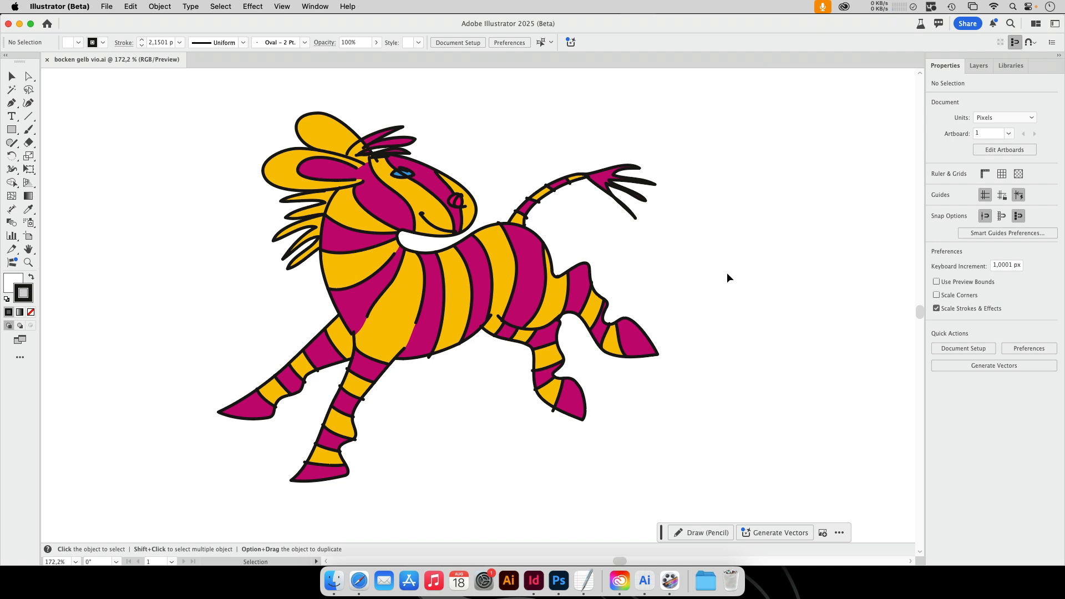
{"action": "mouse_move", "coordinate": [681, 276]}
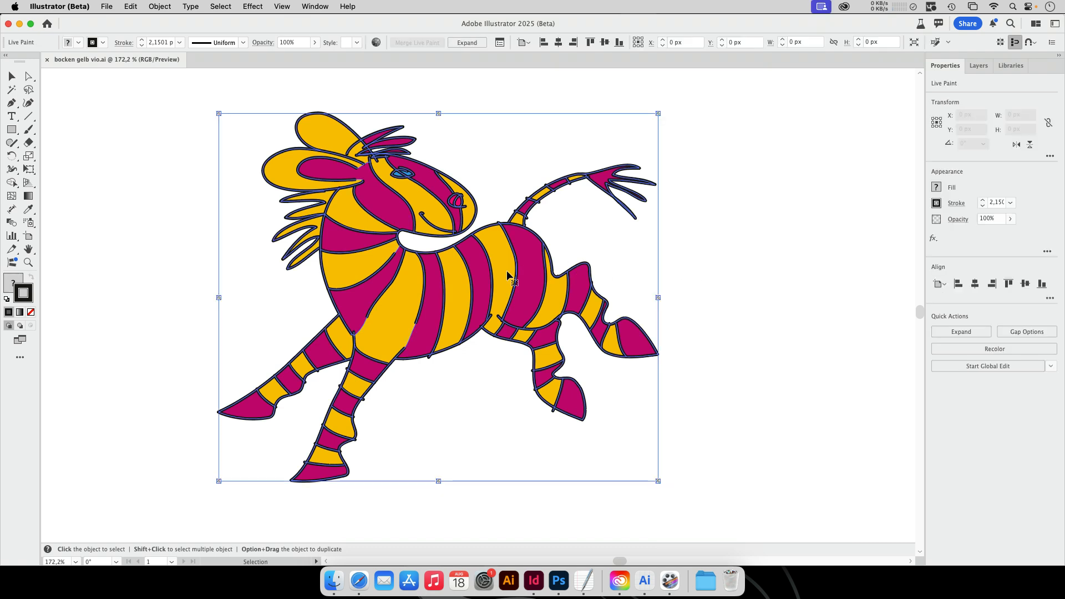
Select the live-paint zebra and expand it into a regular group of shapes.
{"action": "left_click", "coordinate": [508, 277]}
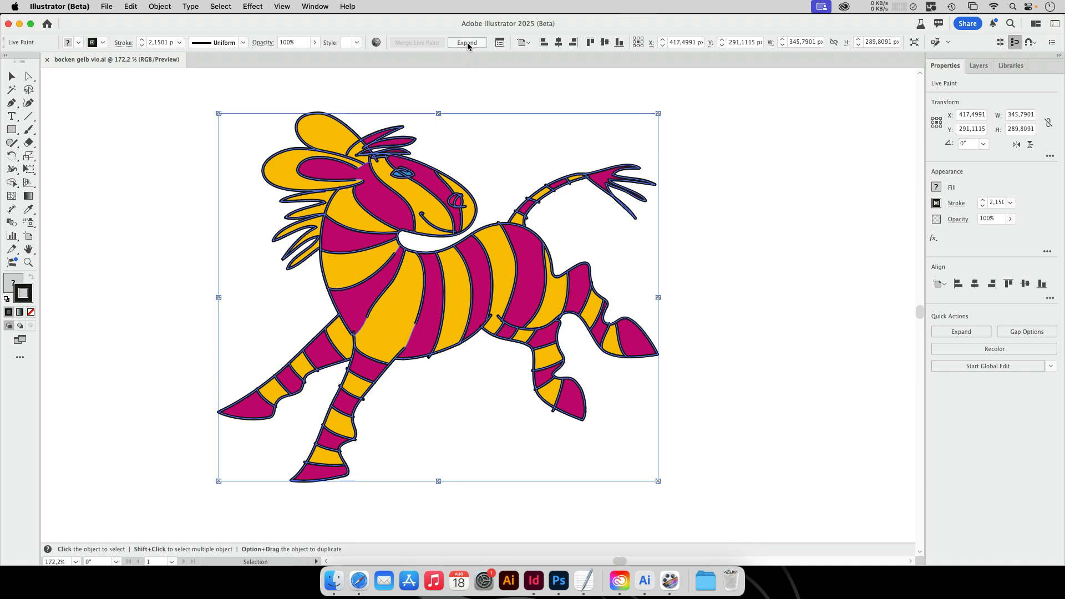
{"action": "left_click", "coordinate": [466, 42]}
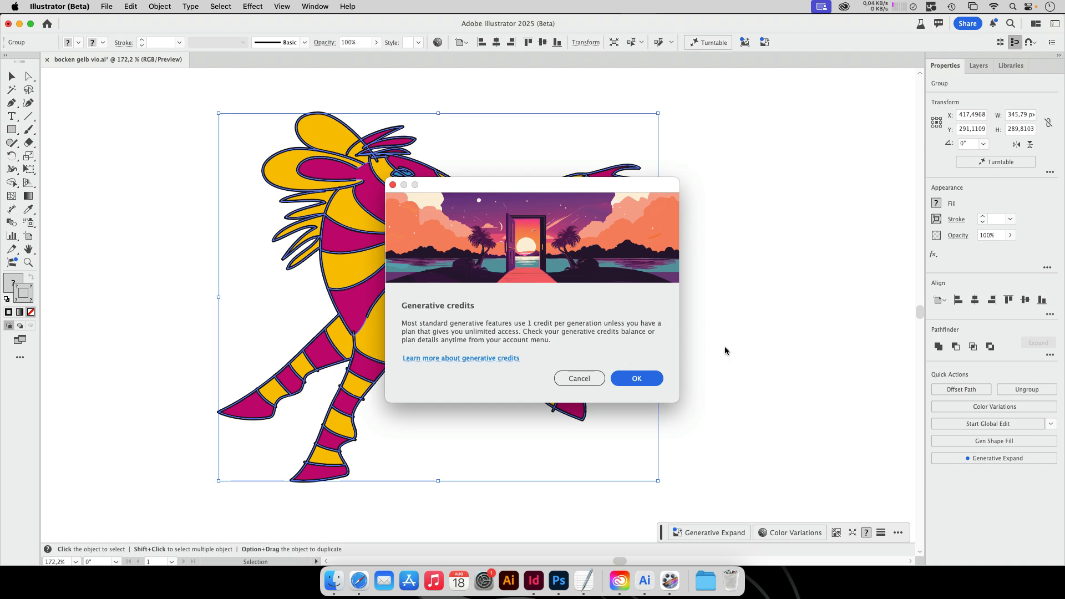
{"action": "mouse_move", "coordinate": [678, 367]}
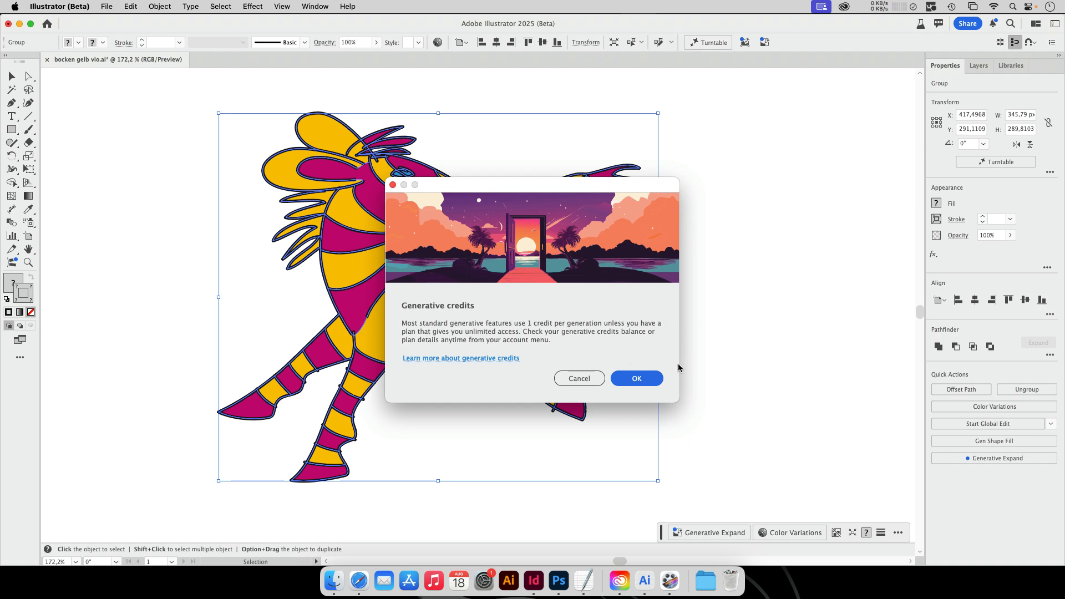
Accept the generative credits notice so the zebra's turntable views start generating.
{"action": "left_click", "coordinate": [635, 378]}
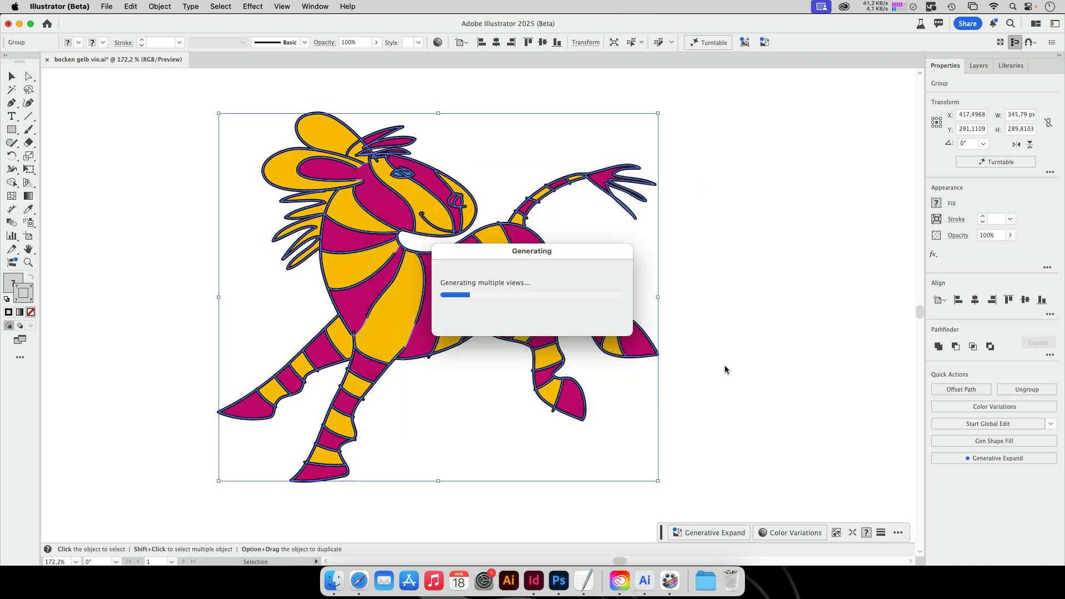
{"action": "mouse_move", "coordinate": [722, 368]}
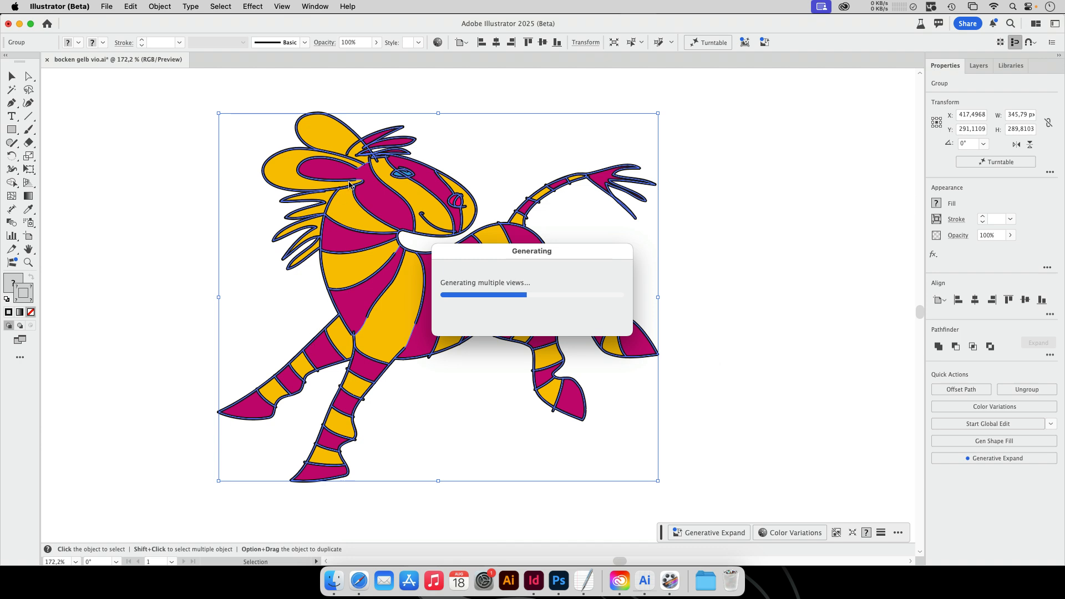
{"action": "mouse_move", "coordinate": [345, 271]}
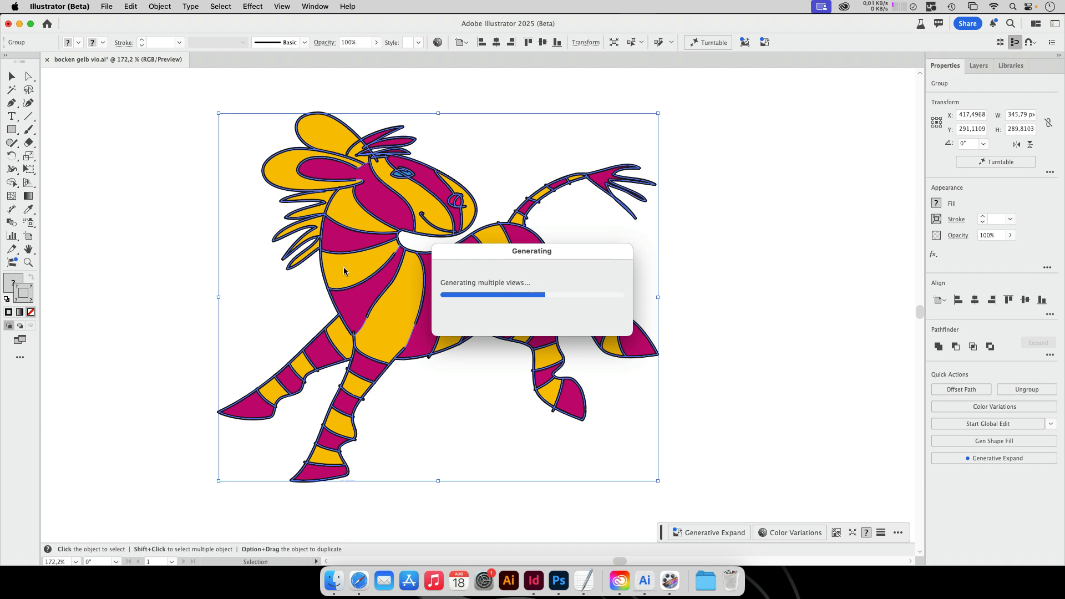
{"action": "mouse_move", "coordinate": [365, 331]}
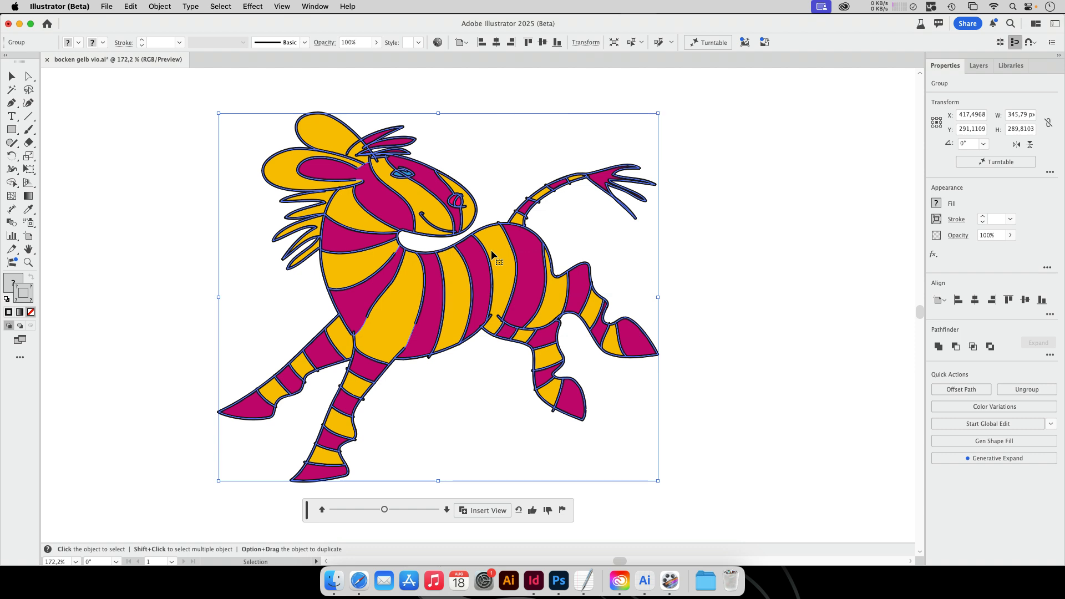
{"action": "mouse_move", "coordinate": [391, 528]}
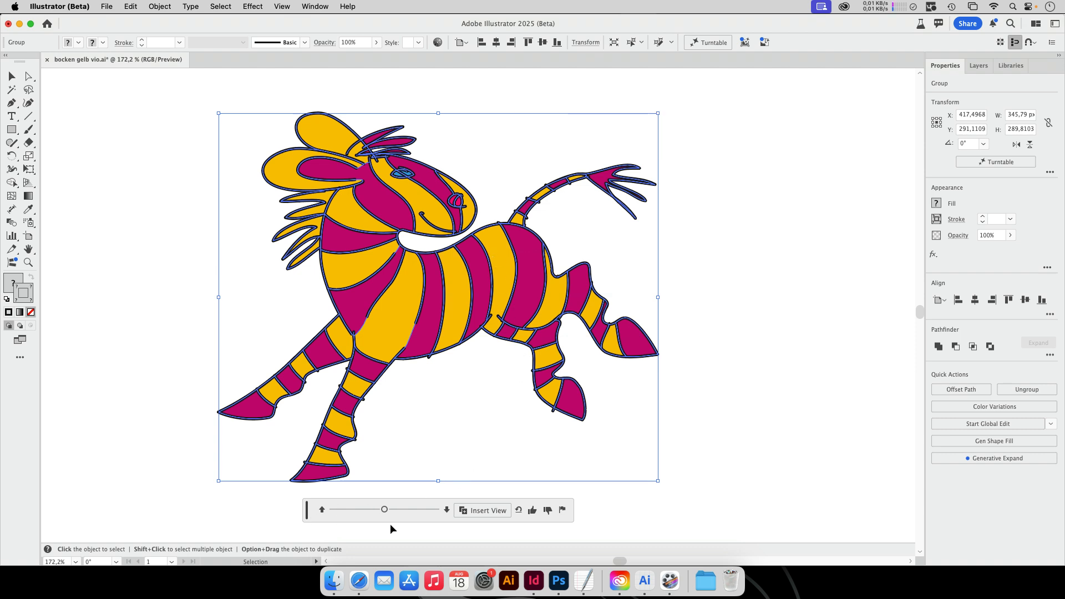
{"action": "mouse_move", "coordinate": [481, 525]}
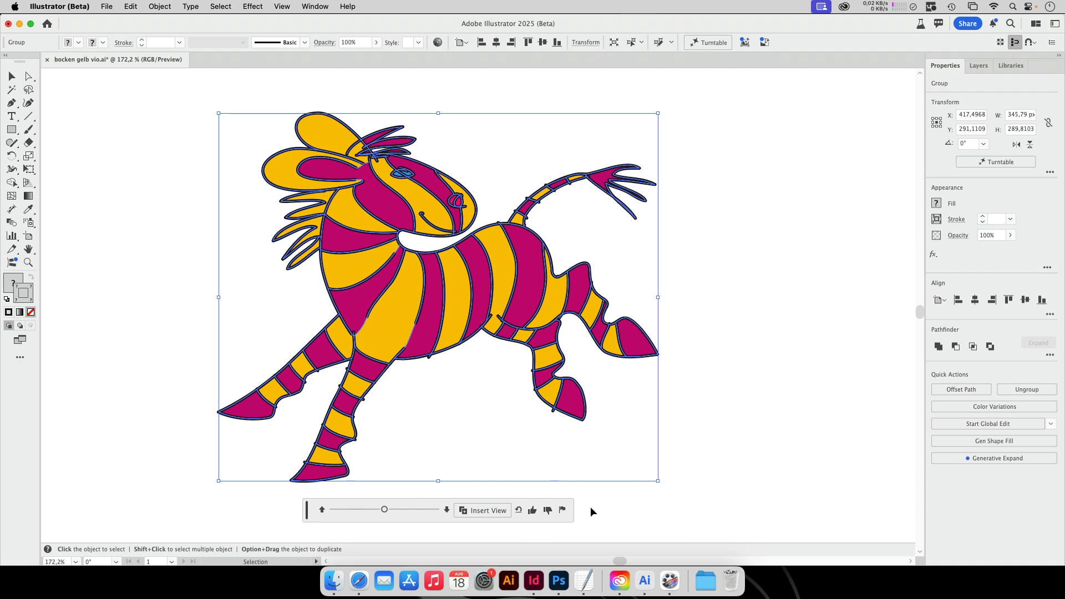
{"action": "mouse_move", "coordinate": [400, 521]}
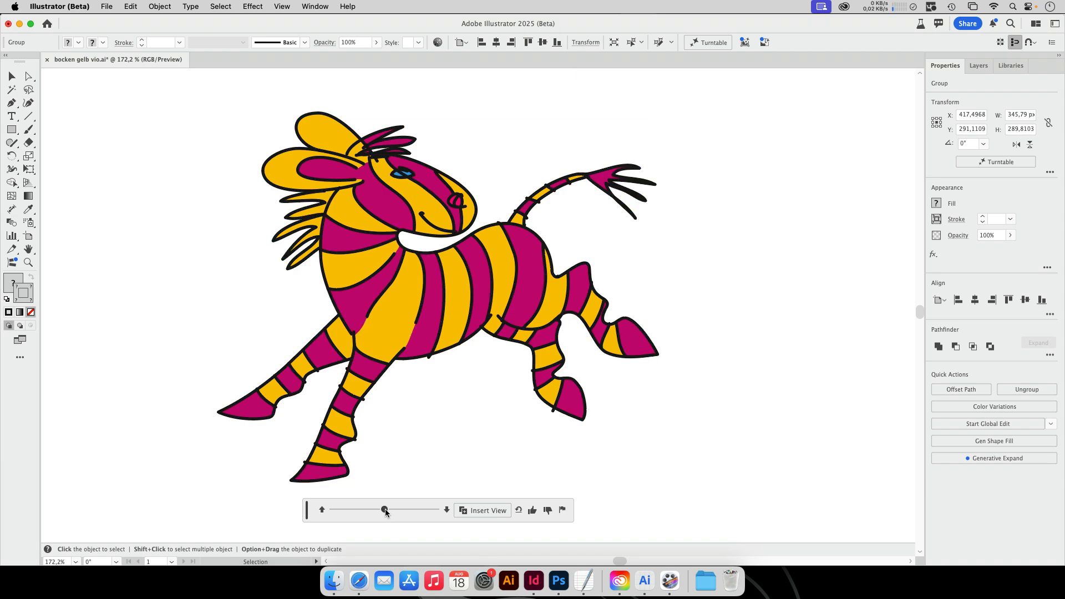
Spin the zebra through 45°, 105°, 0°, -75°, -90°, -15° and 60°, settling at 30°.
{"action": "left_click_drag", "start_coordinate": [384, 511], "coordinate": [404, 511]}
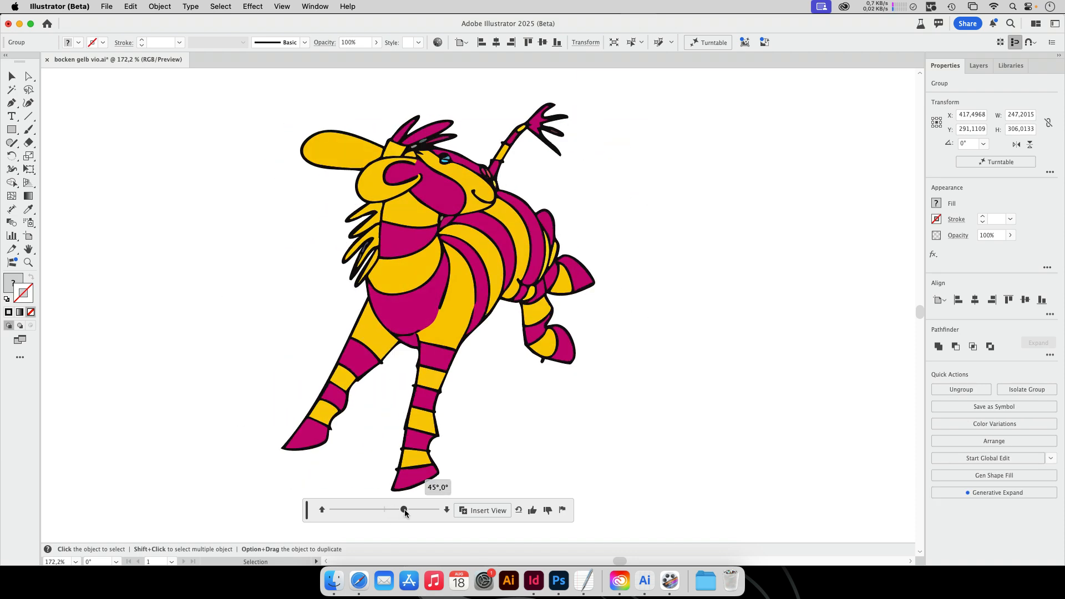
{"action": "left_click_drag", "start_coordinate": [403, 510], "coordinate": [429, 510]}
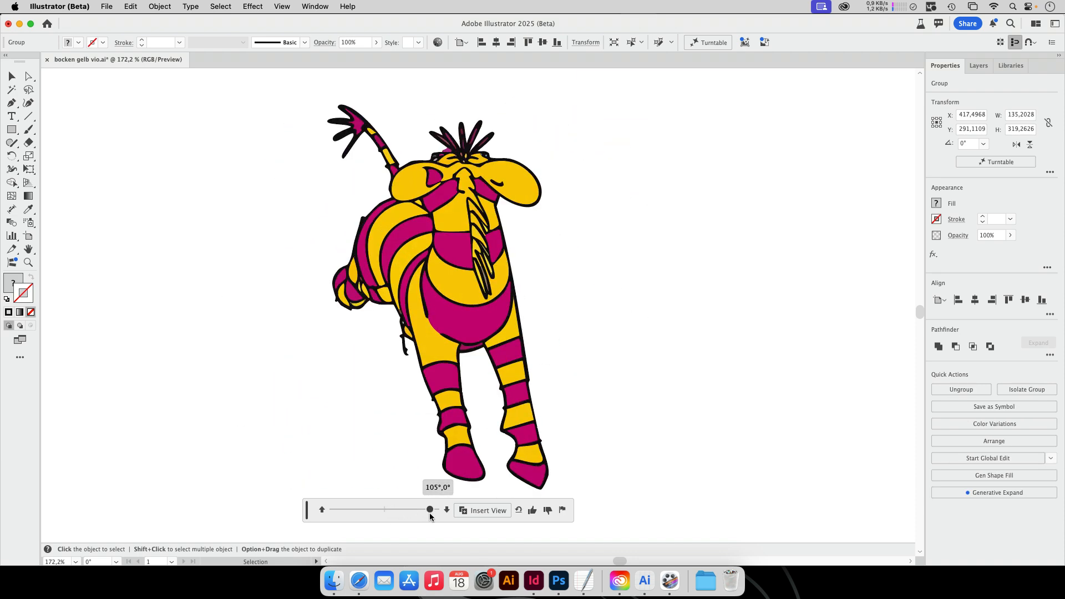
{"action": "left_click_drag", "start_coordinate": [430, 509], "coordinate": [423, 510]}
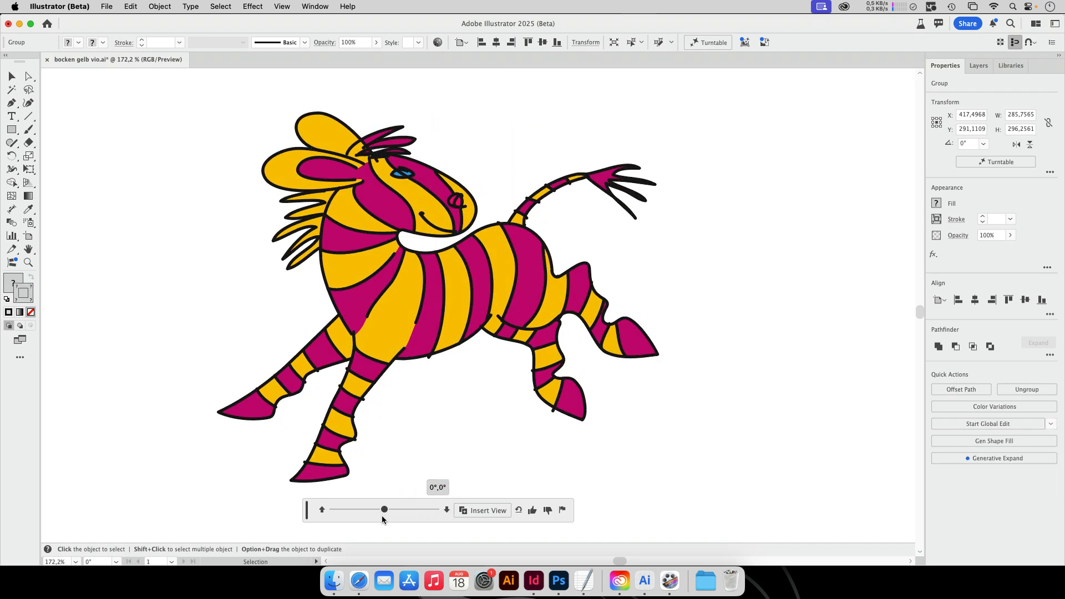
{"action": "left_click_drag", "start_coordinate": [383, 509], "coordinate": [351, 509]}
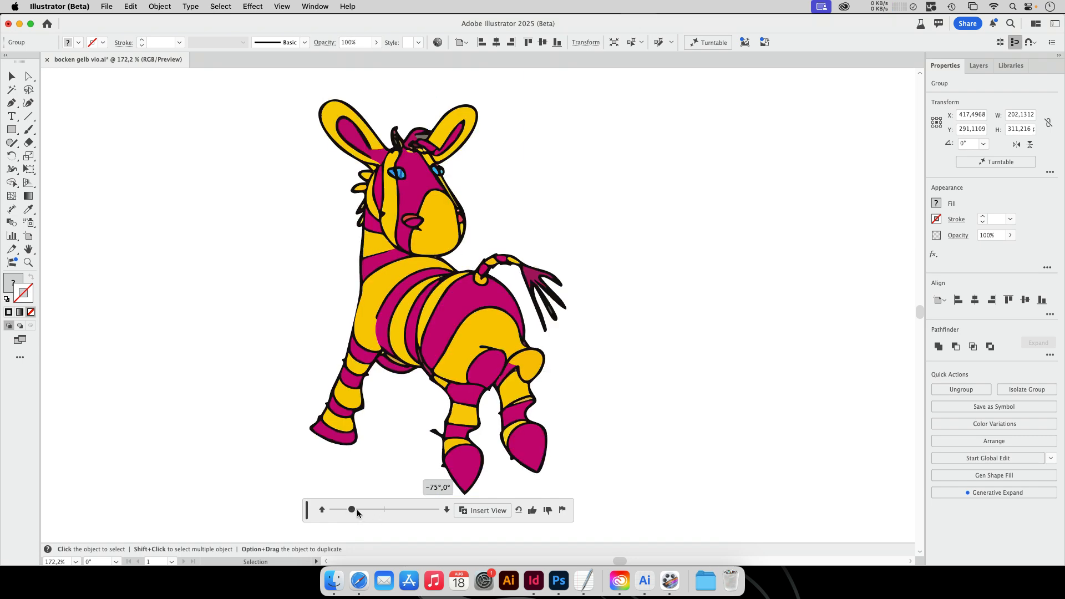
{"action": "left_click_drag", "start_coordinate": [351, 509], "coordinate": [345, 508]}
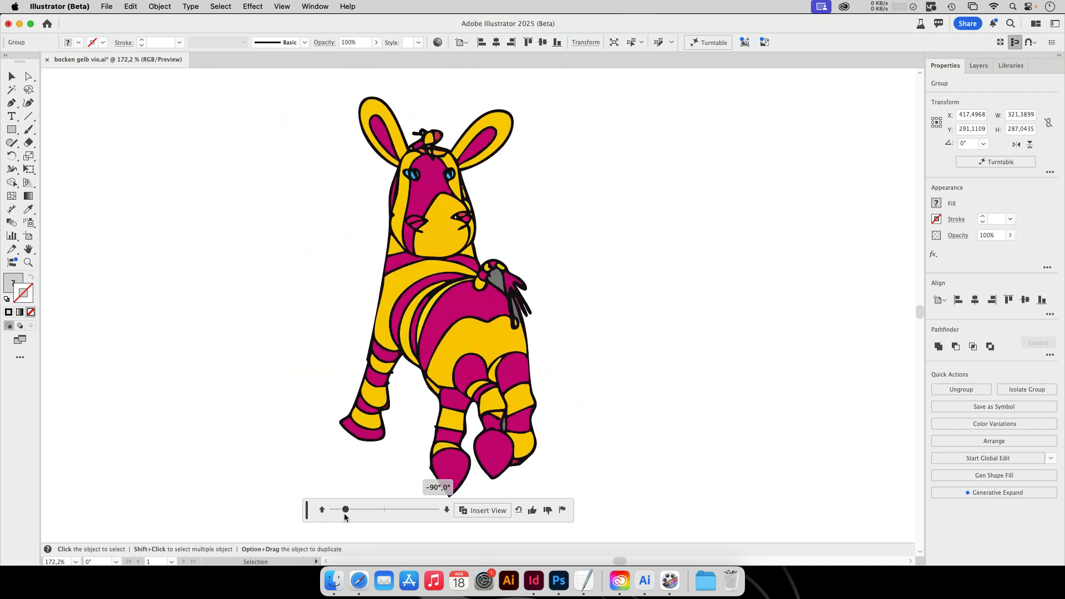
{"action": "left_click_drag", "start_coordinate": [344, 509], "coordinate": [402, 509]}
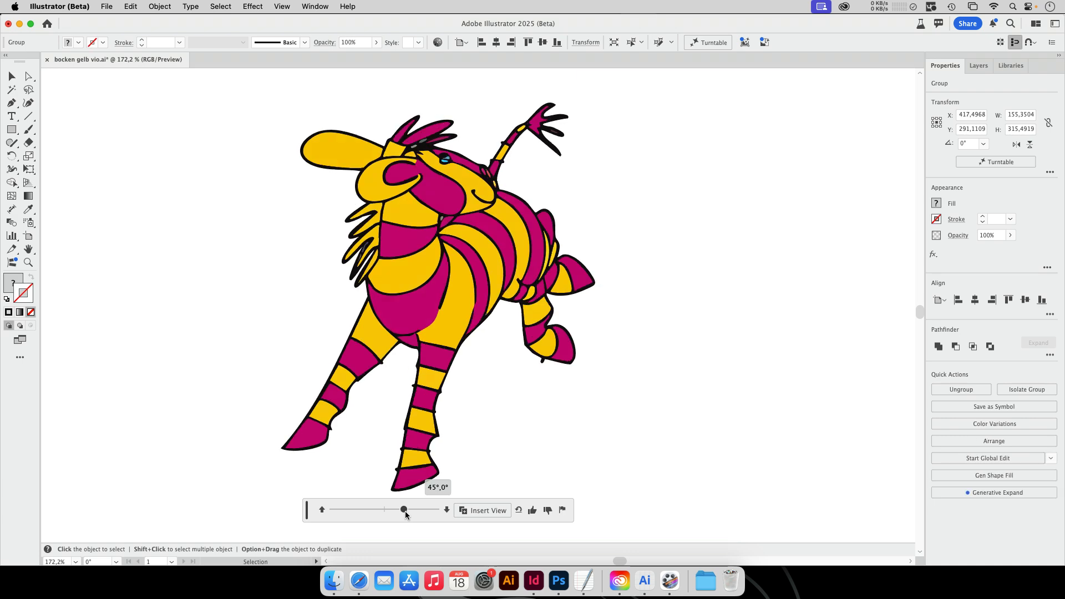
{"action": "left_click_drag", "start_coordinate": [403, 509], "coordinate": [378, 509]}
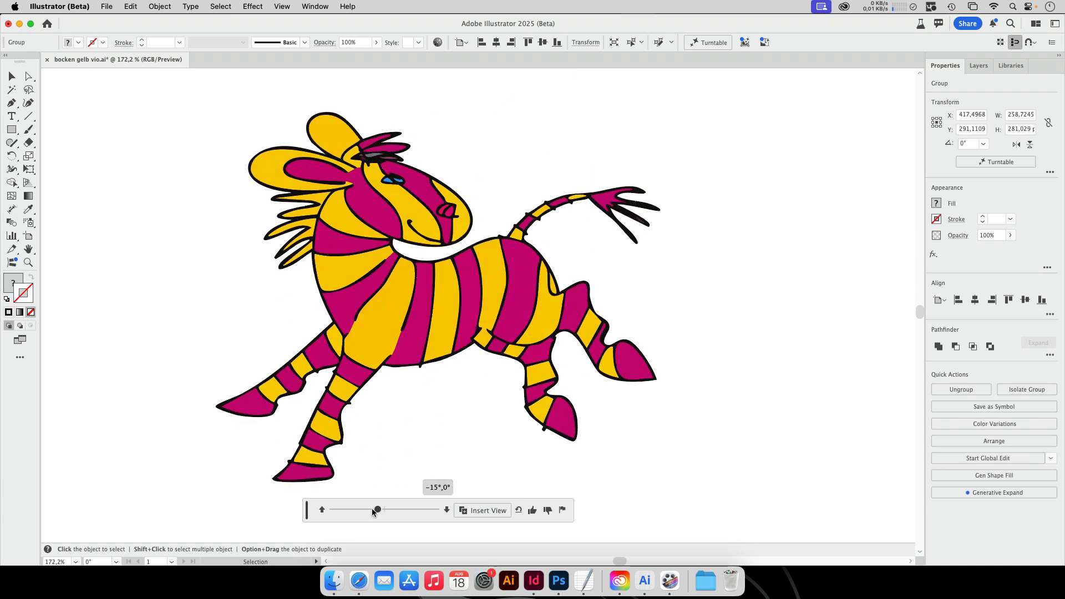
{"action": "left_click_drag", "start_coordinate": [377, 509], "coordinate": [409, 509]}
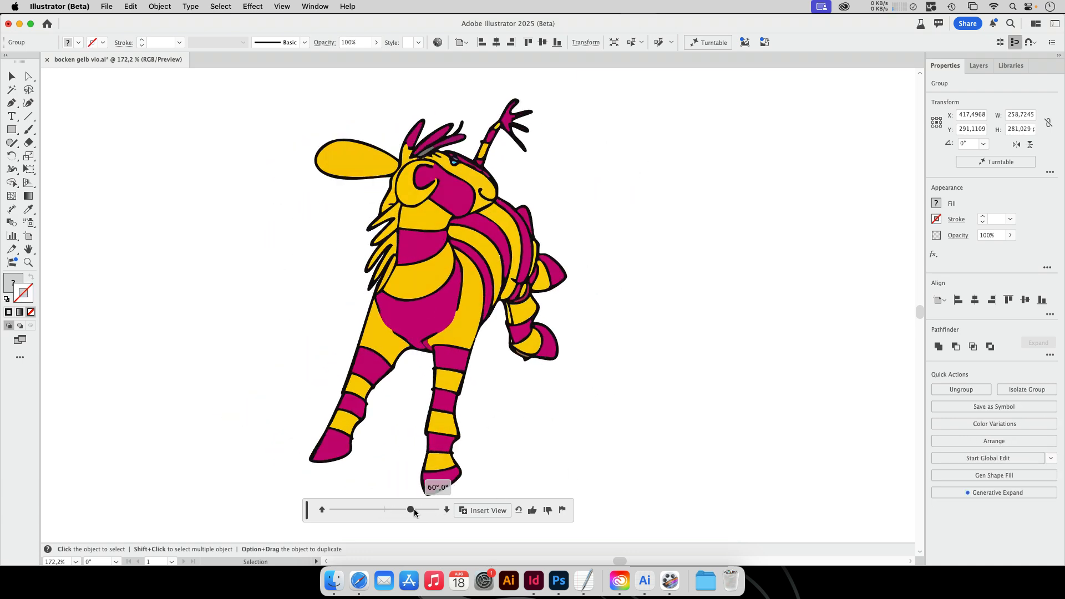
{"action": "left_click_drag", "start_coordinate": [409, 509], "coordinate": [397, 509]}
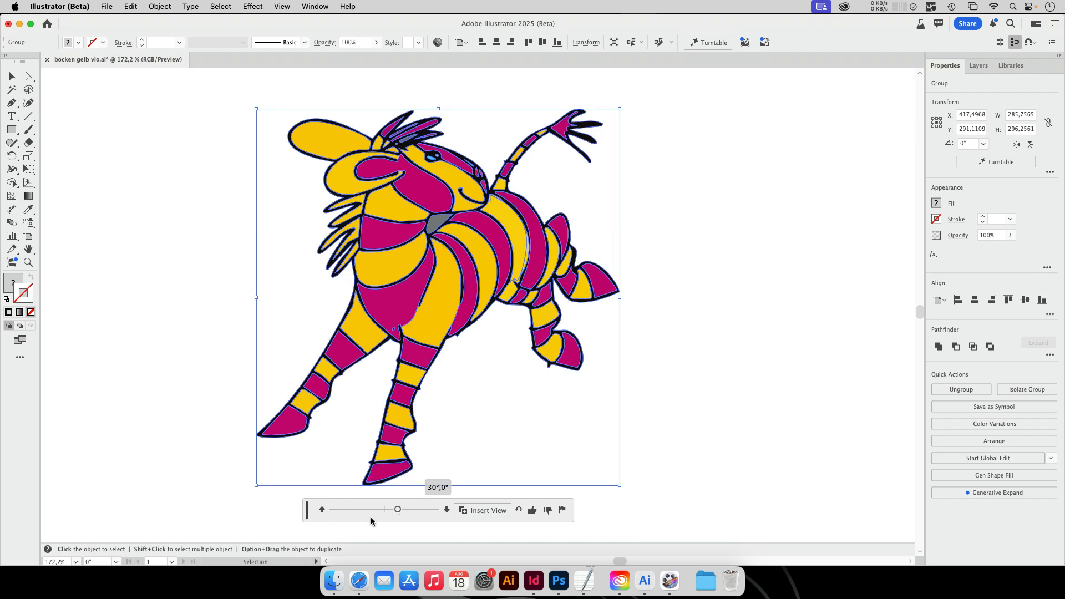
{"action": "mouse_move", "coordinate": [321, 510]}
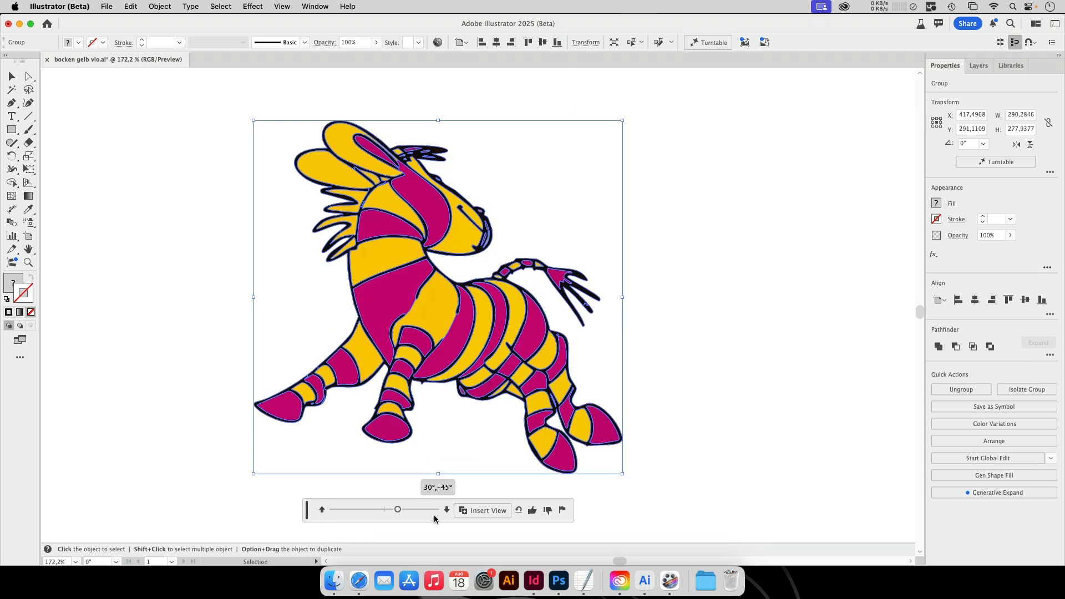
Change the zebra's vertical tilt with the turntable tilt arrows.
{"action": "left_click", "coordinate": [447, 510]}
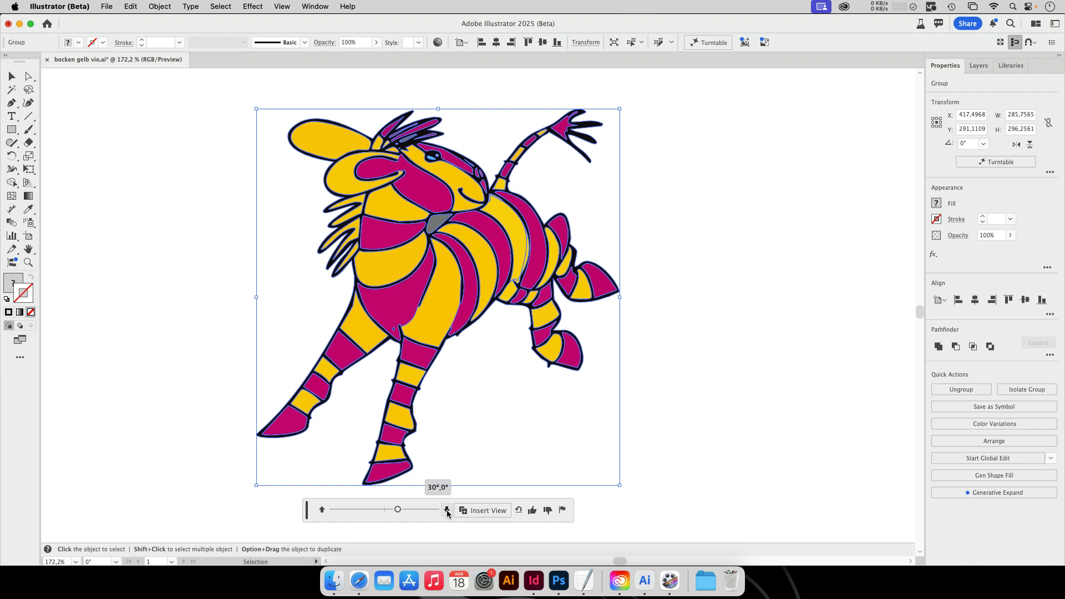
{"action": "left_click", "coordinate": [446, 510]}
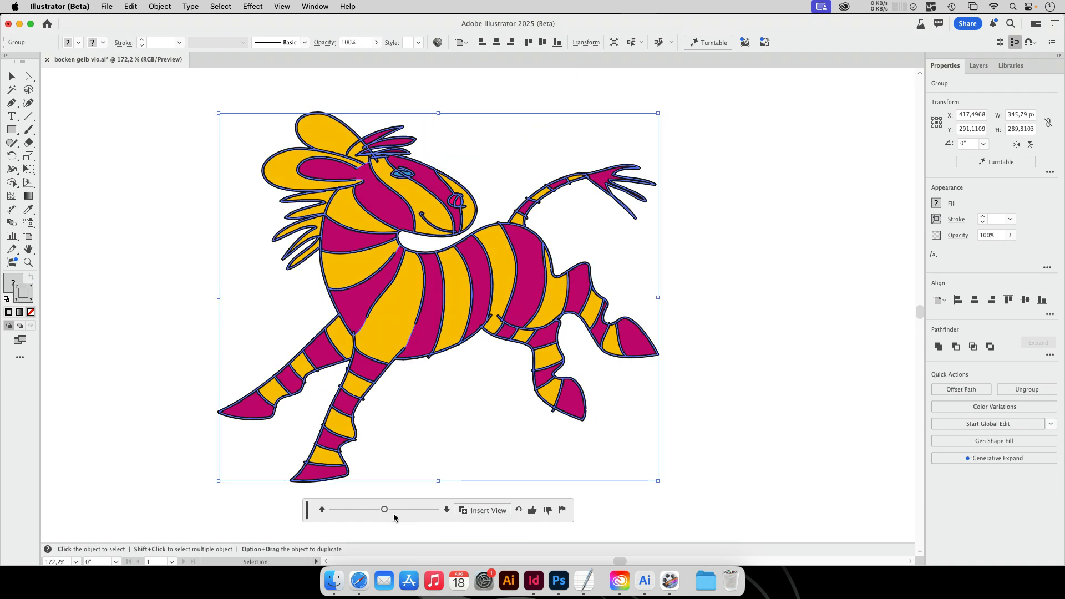
Turn the zebra to 30°, 60°, its reverse side, head-on, then adjust the angle further.
{"action": "left_click_drag", "start_coordinate": [384, 509], "coordinate": [397, 509]}
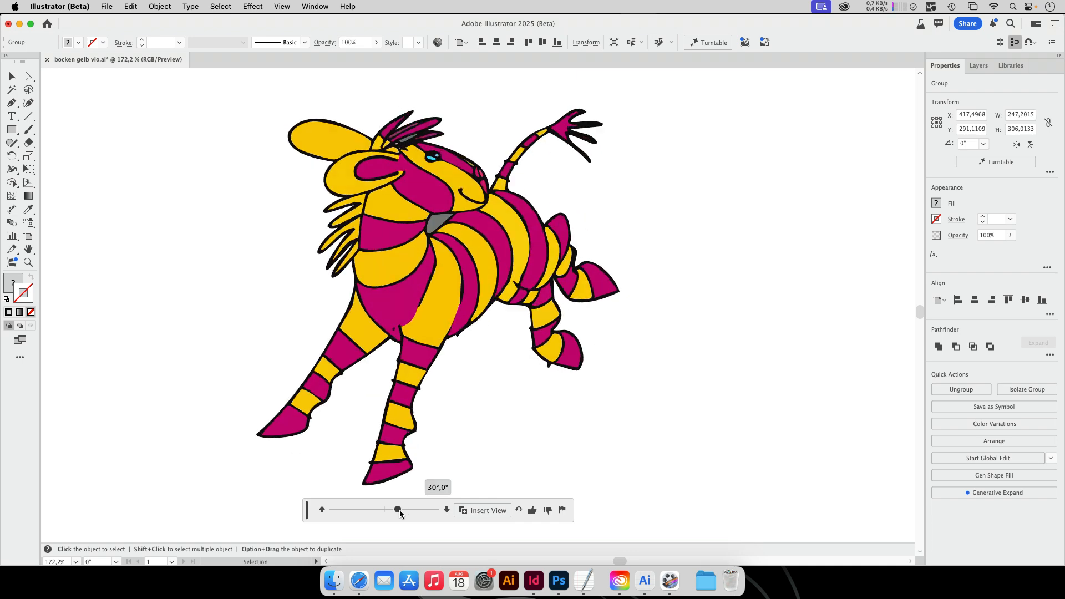
{"action": "left_click_drag", "start_coordinate": [398, 509], "coordinate": [409, 509]}
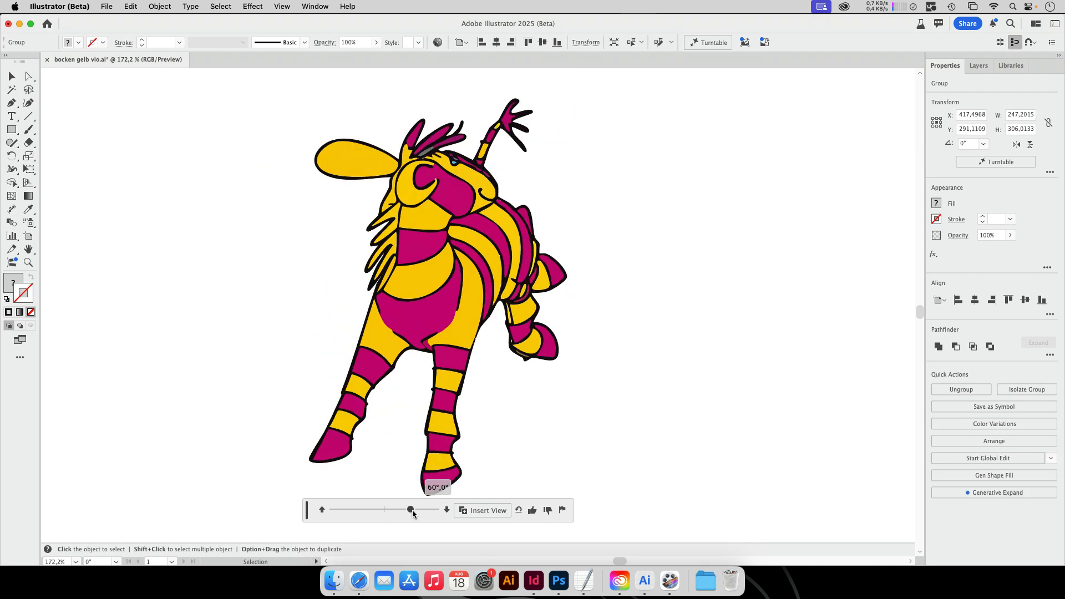
{"action": "left_click_drag", "start_coordinate": [409, 509], "coordinate": [436, 509]}
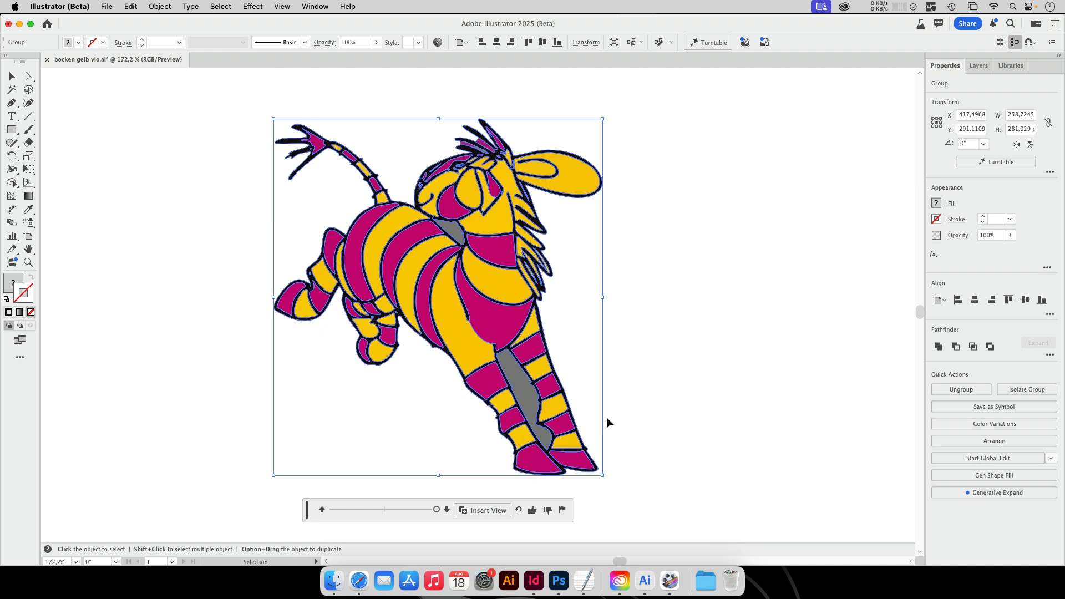
{"action": "mouse_move", "coordinate": [599, 428]}
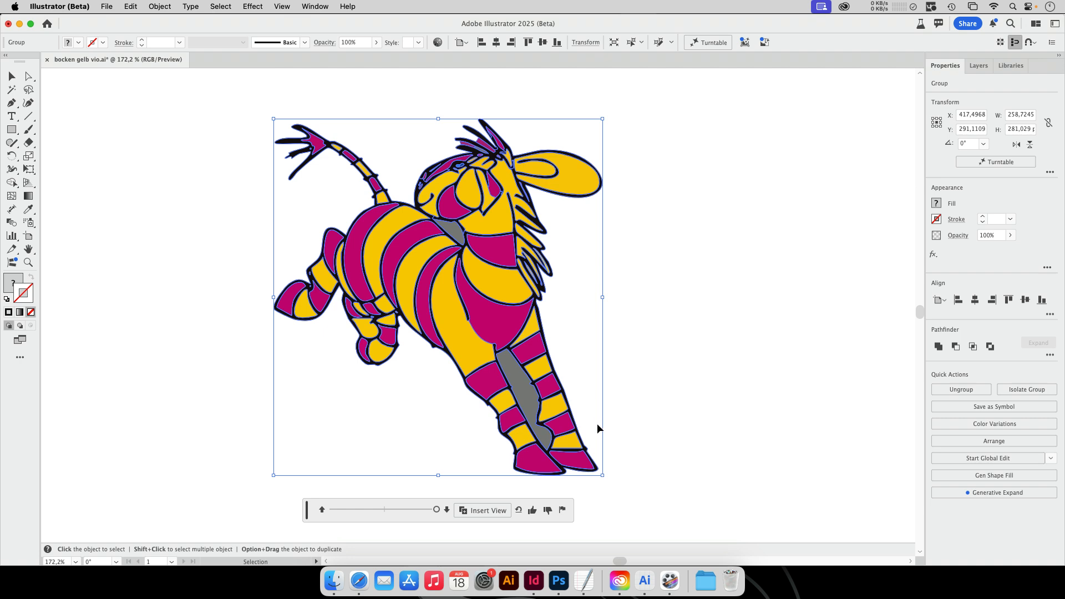
{"action": "left_click_drag", "start_coordinate": [435, 509], "coordinate": [423, 509]}
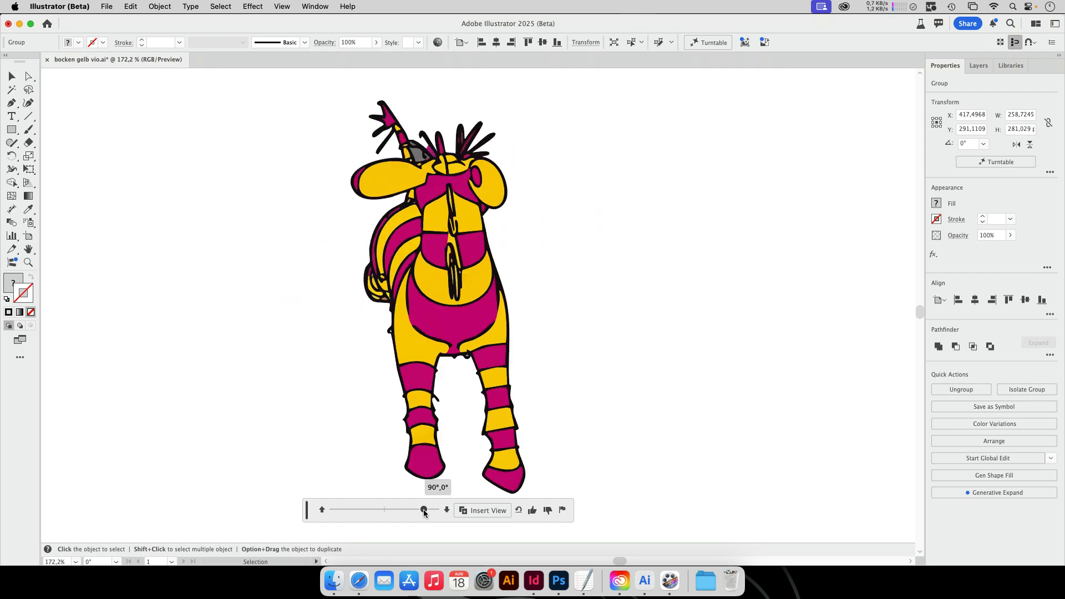
{"action": "left_click_drag", "start_coordinate": [423, 509], "coordinate": [358, 509]}
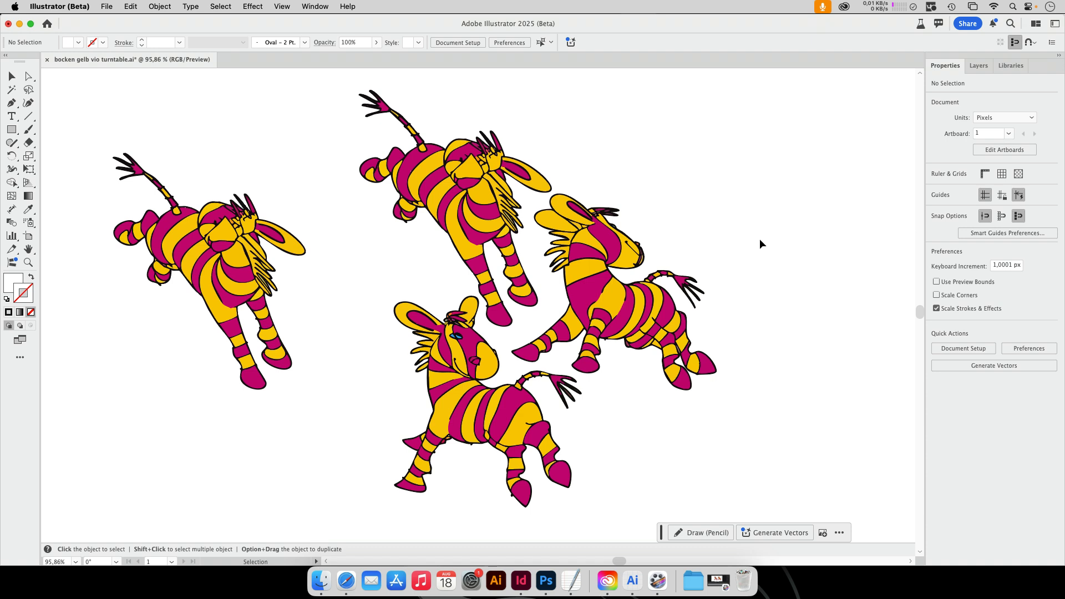
{"action": "mouse_move", "coordinate": [744, 245]}
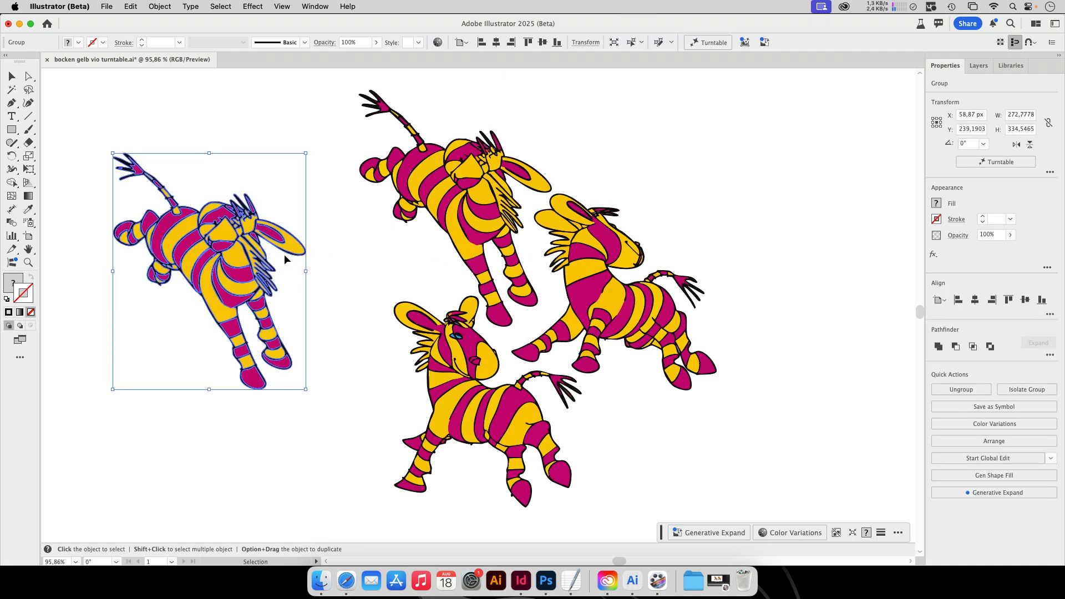
{"action": "mouse_move", "coordinate": [181, 397]}
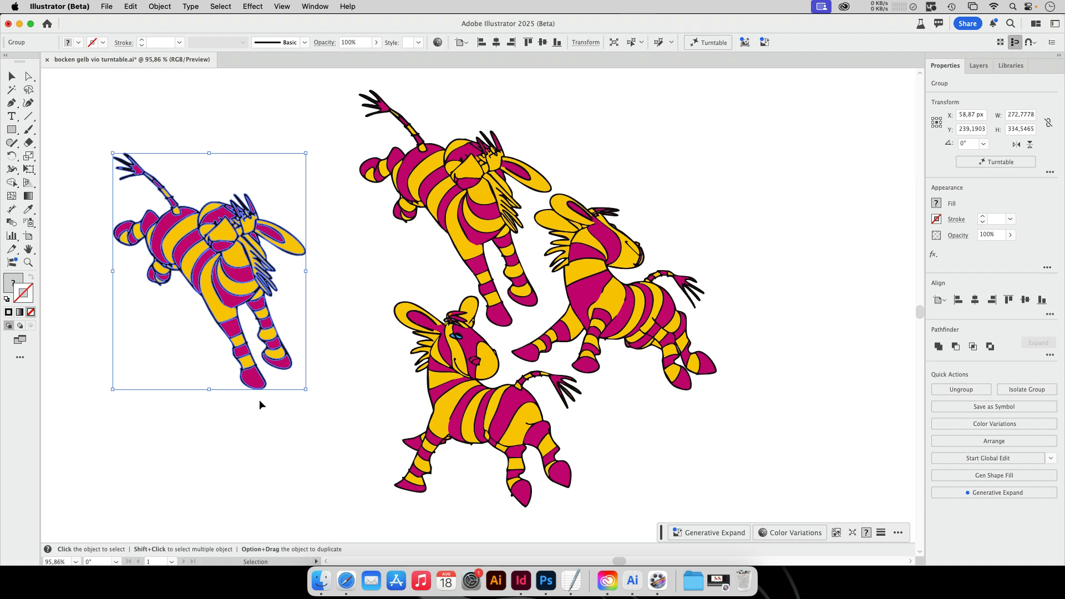
{"action": "mouse_move", "coordinate": [672, 106]}
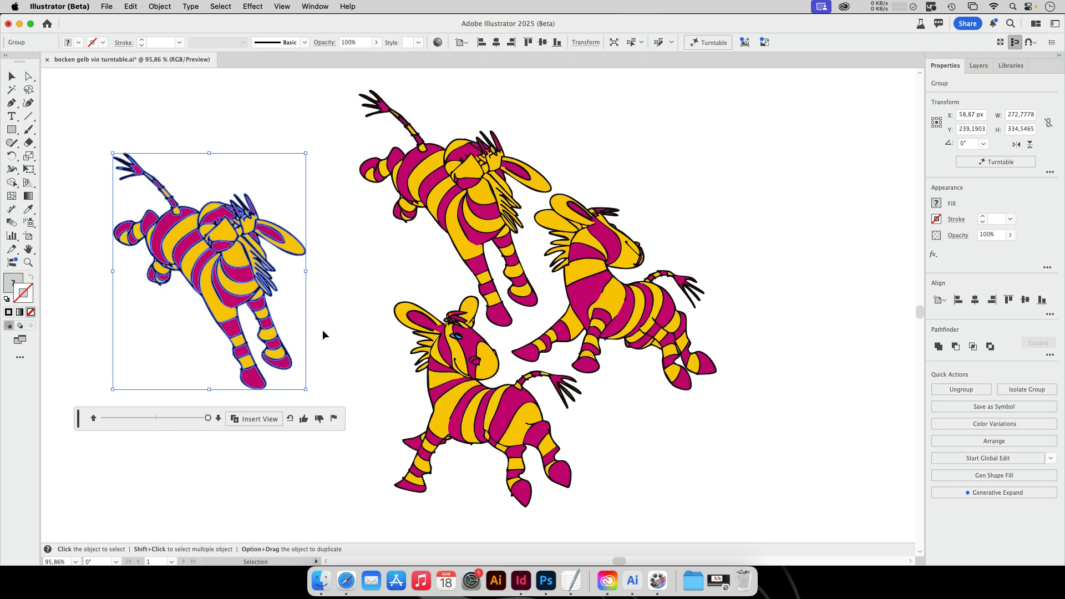
{"action": "mouse_move", "coordinate": [459, 413]}
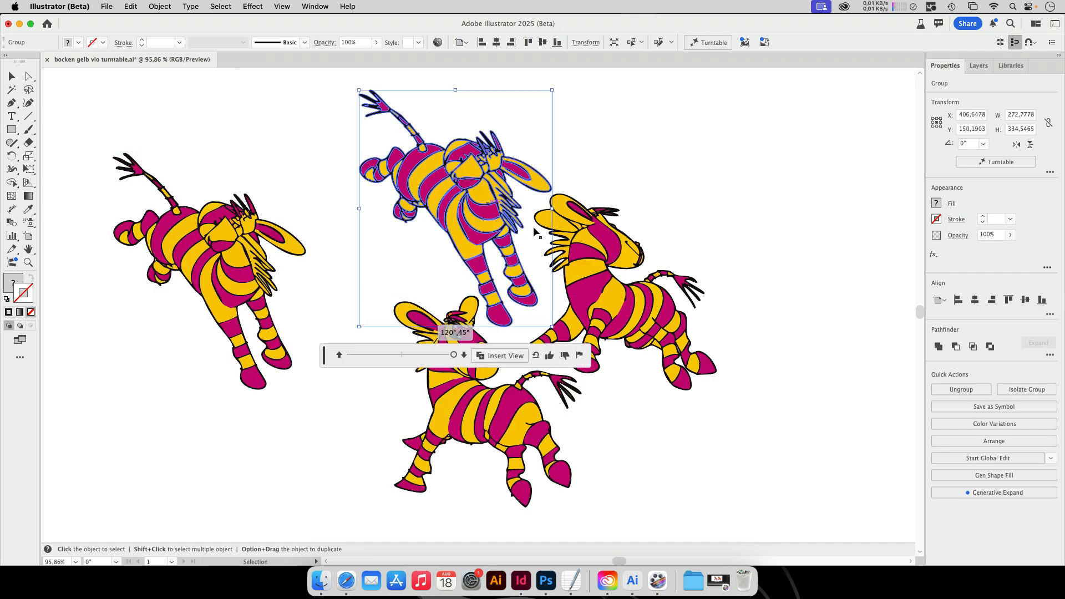
{"action": "left_click_drag", "start_coordinate": [536, 231], "coordinate": [679, 333]}
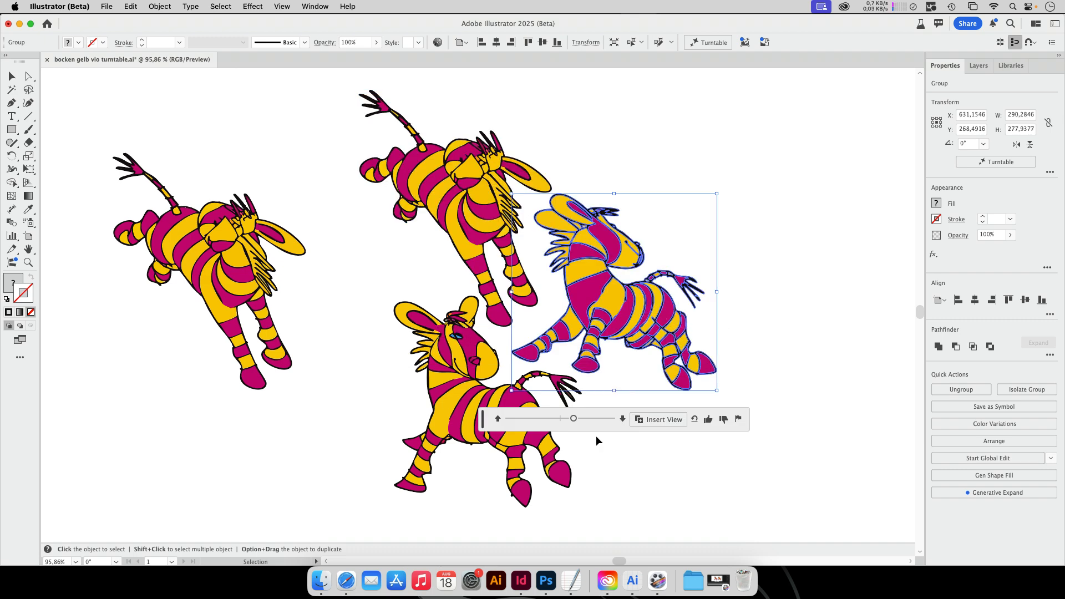
{"action": "mouse_move", "coordinate": [614, 435]}
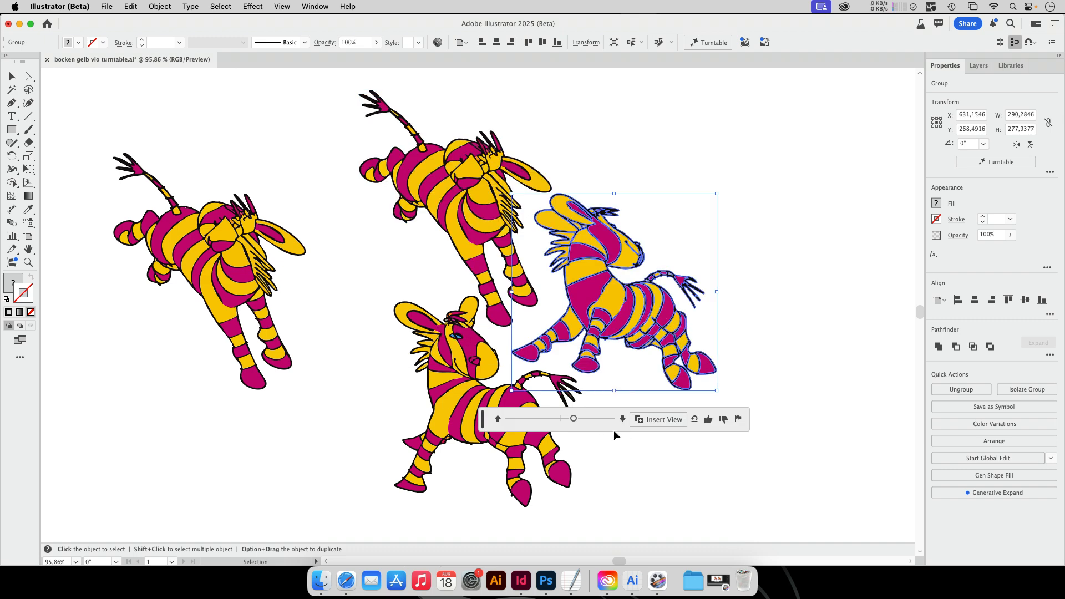
{"action": "mouse_move", "coordinate": [610, 434]}
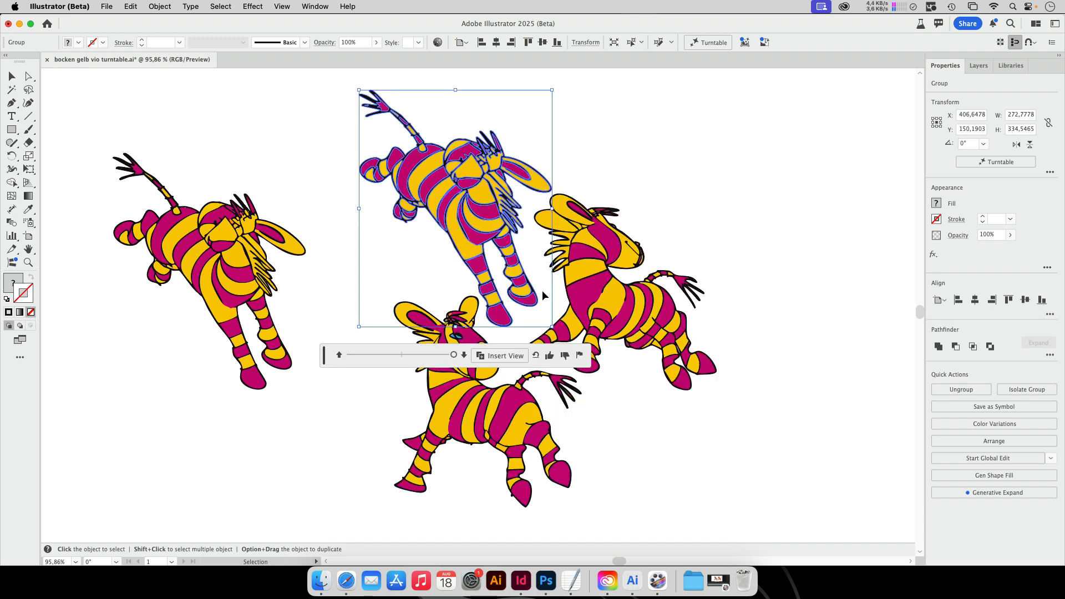
{"action": "mouse_move", "coordinate": [489, 281]}
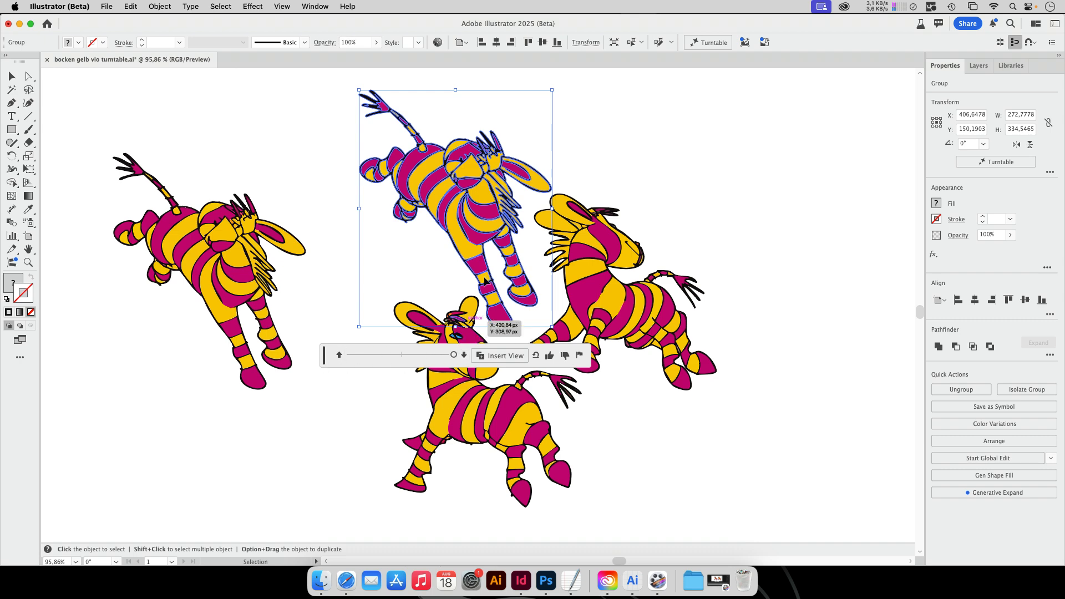
{"action": "mouse_move", "coordinate": [493, 255]}
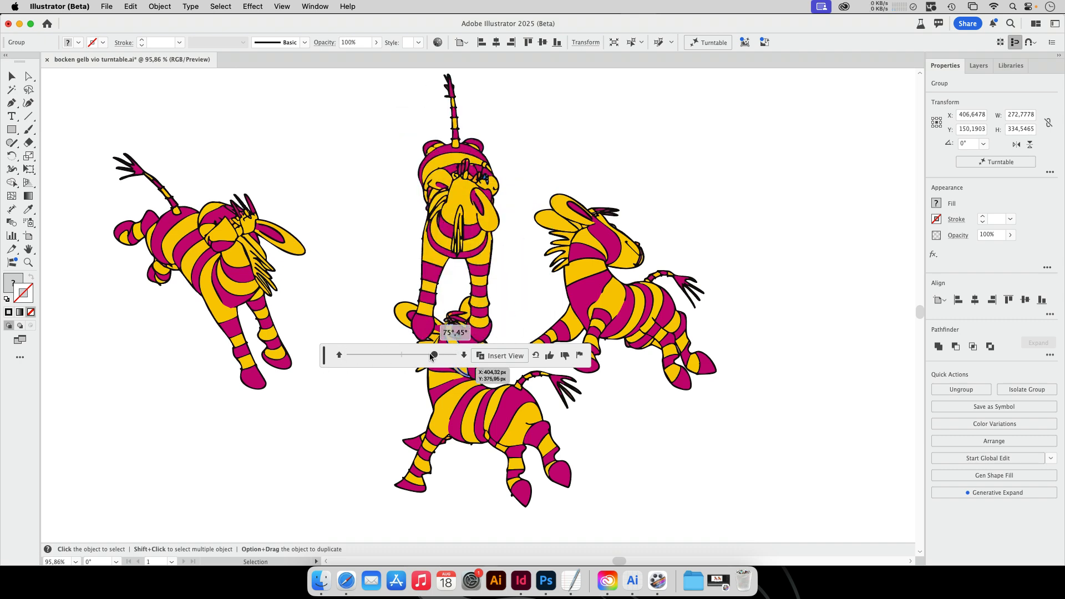
{"action": "left_click_drag", "start_coordinate": [433, 353], "coordinate": [453, 354]}
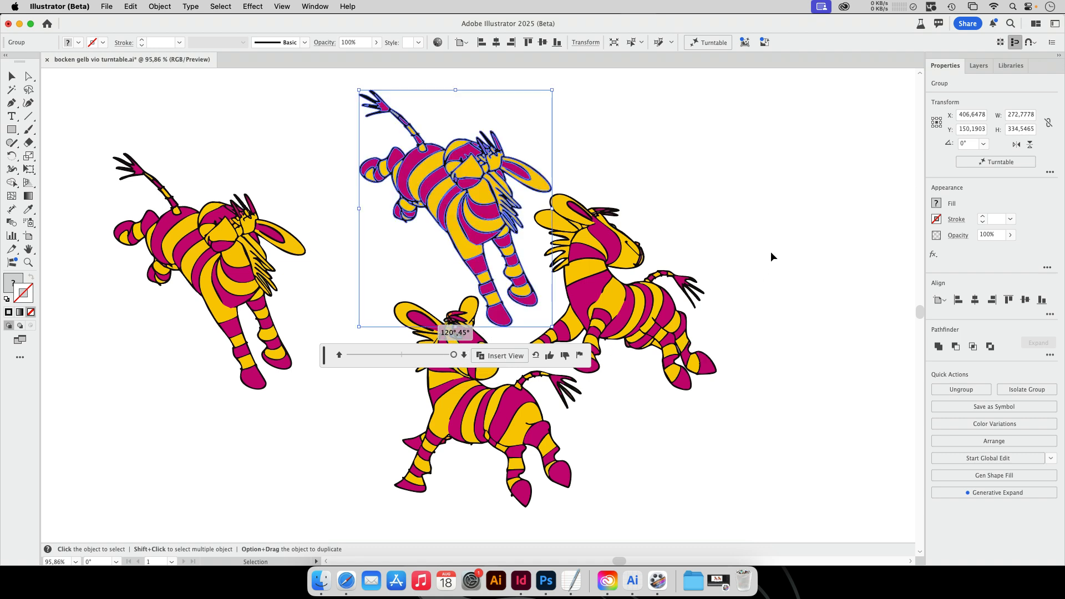